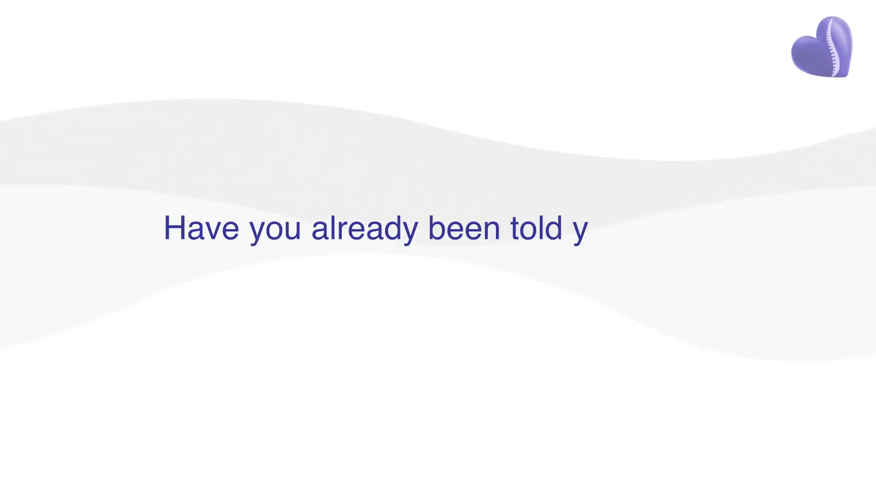
pyautogui.write('our child needs an operation?')
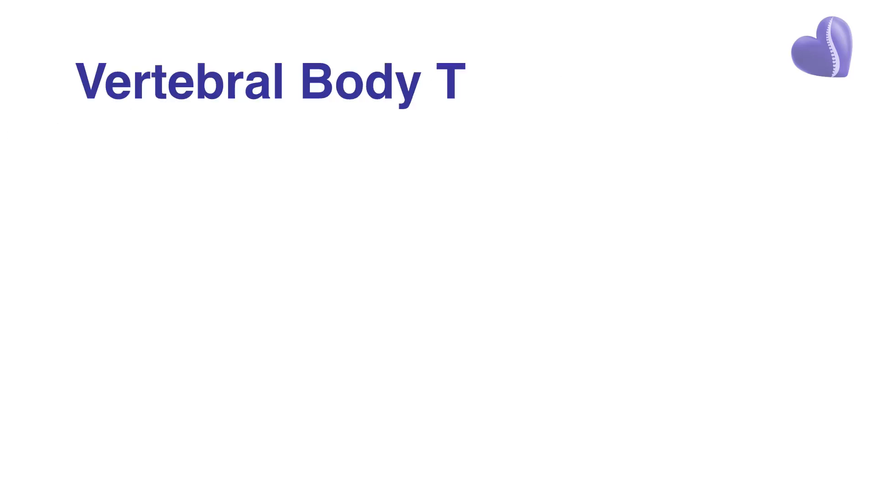
pyautogui.write('ethering (VBT)')
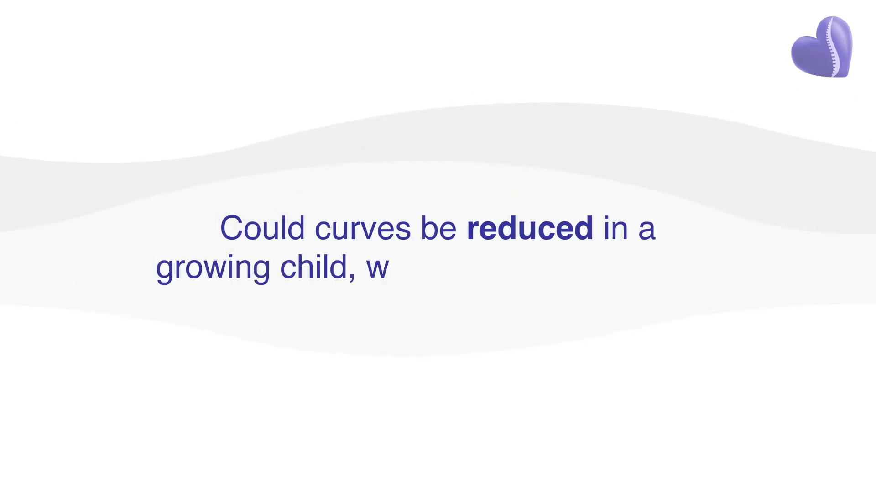
pyautogui.write('ith long-term results?')
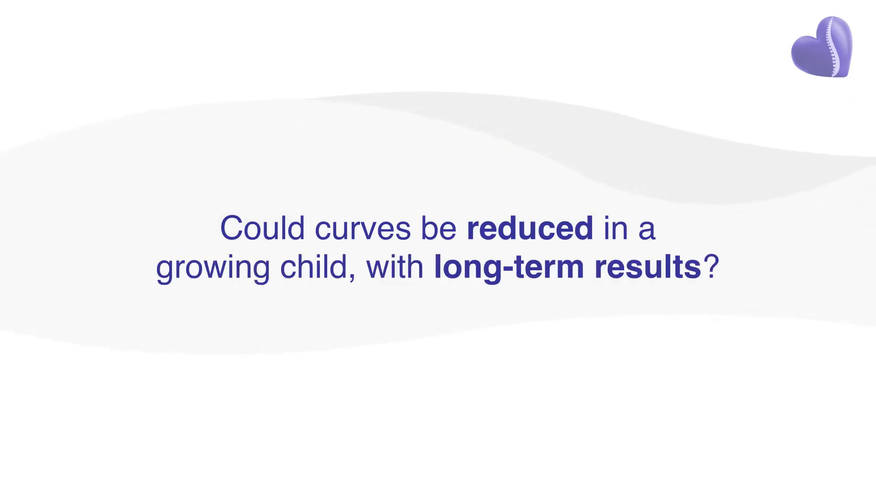